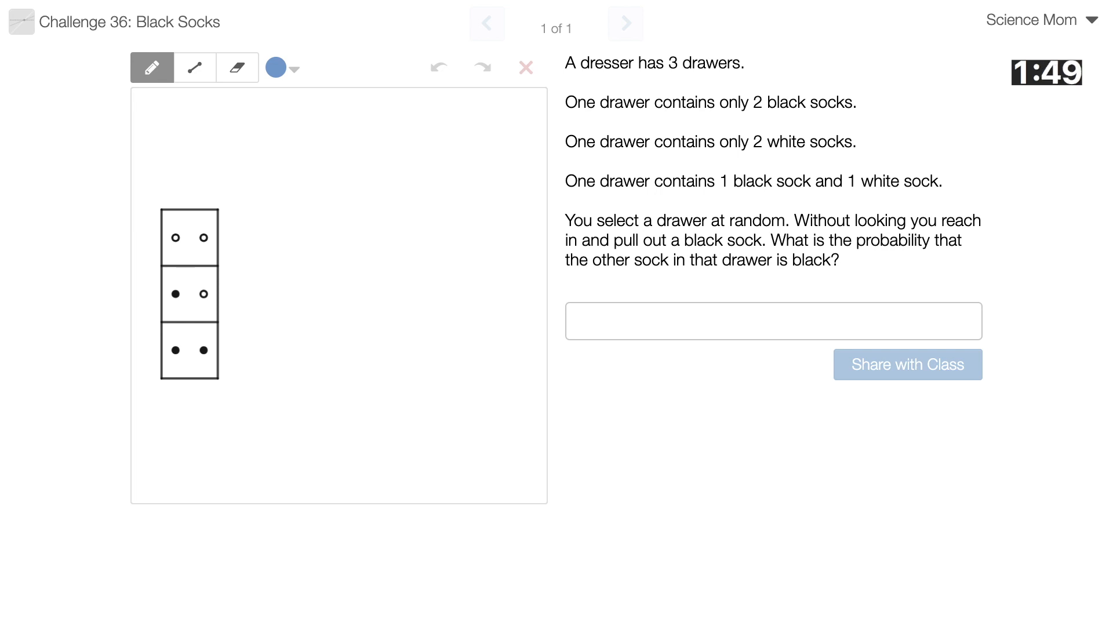
# Step: Draw blue marks by the lower drawers, then box the mixed drawer in orange with a 0
pyautogui.moveTo(213, 302); pyautogui.dragTo(259, 305)
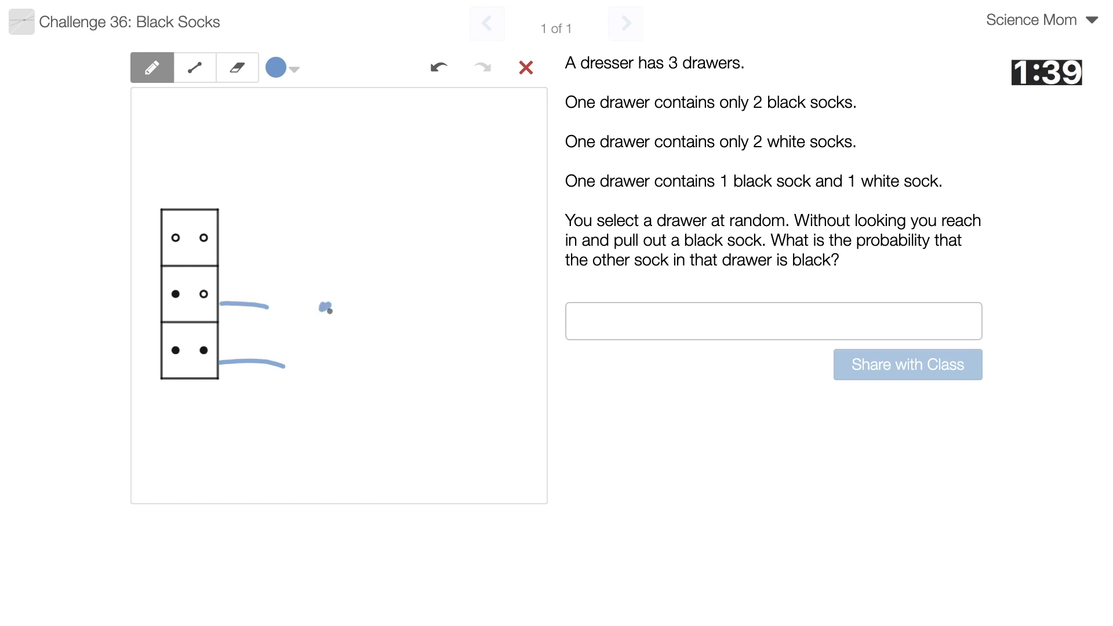
pyautogui.click(295, 70)
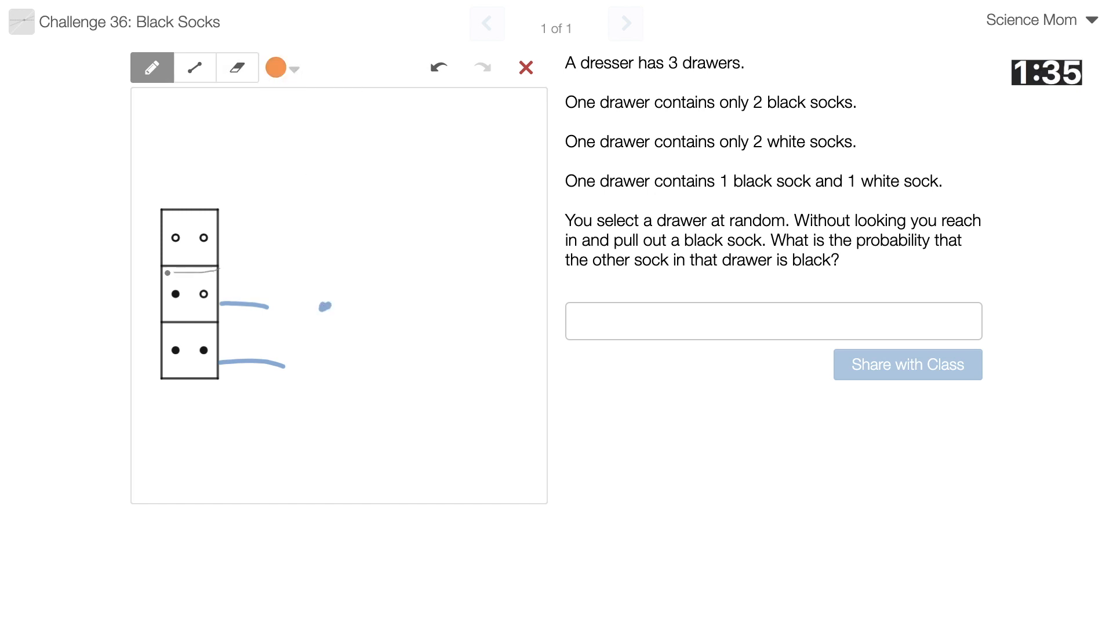
pyautogui.moveTo(156, 274); pyautogui.dragTo(224, 312)
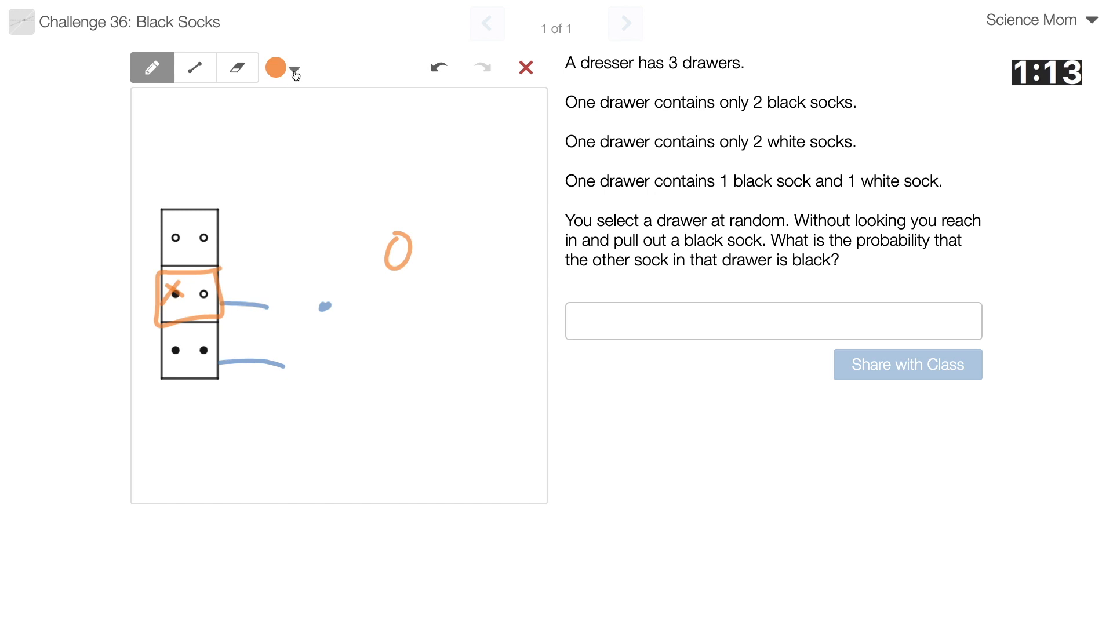
# Step: In purple, cross out the all-white drawer and mark the all-black drawer 100%
pyautogui.click(295, 69)
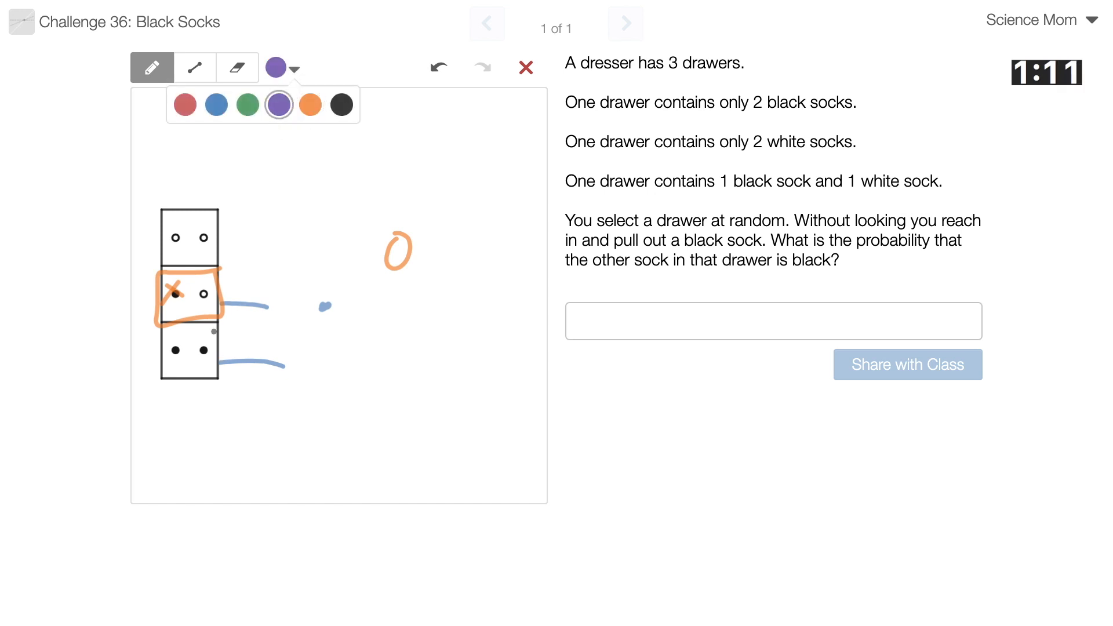
pyautogui.moveTo(220, 365); pyautogui.dragTo(284, 363)
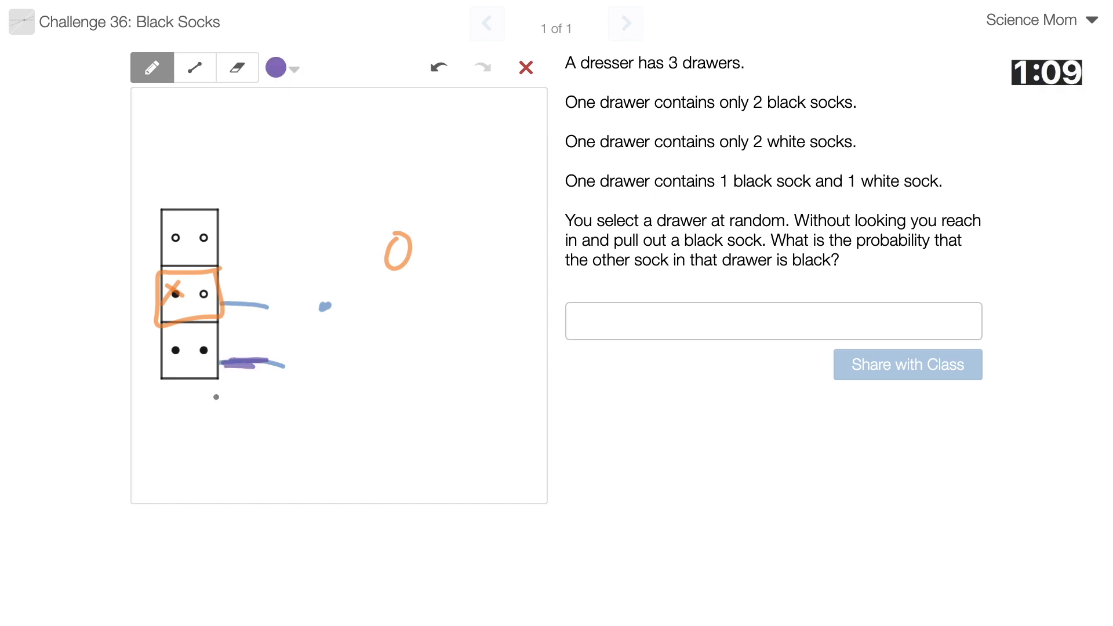
pyautogui.moveTo(174, 351); pyautogui.dragTo(185, 363)
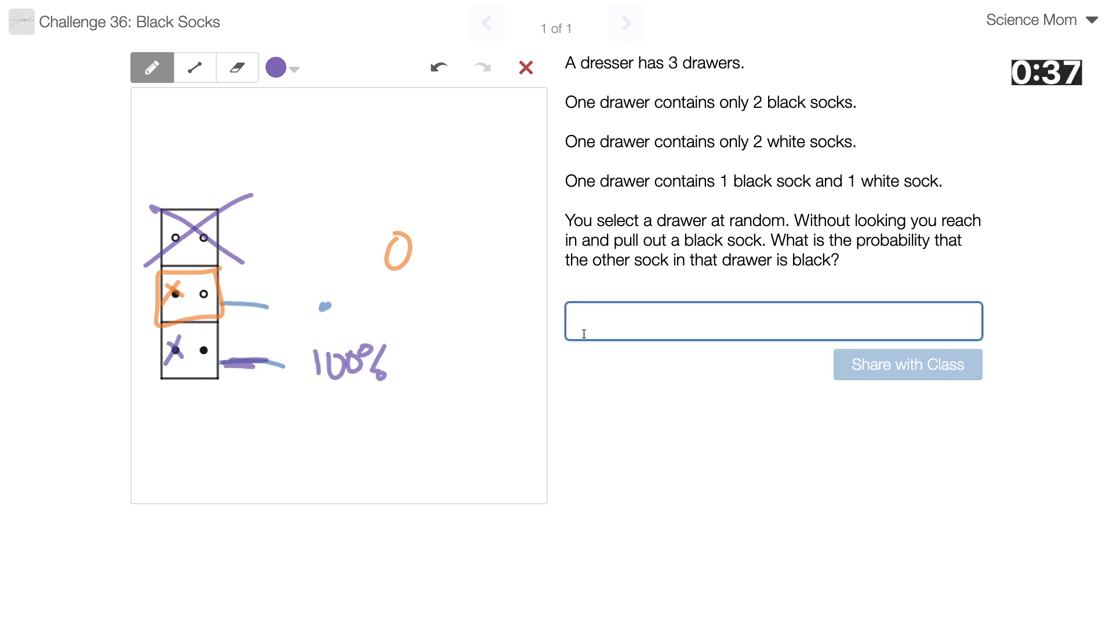
# Step: Enter 1/2 (after trying 50, 0.5, 10.) as the answer and share it, getting 'No. Try again.'
pyautogui.write('50')
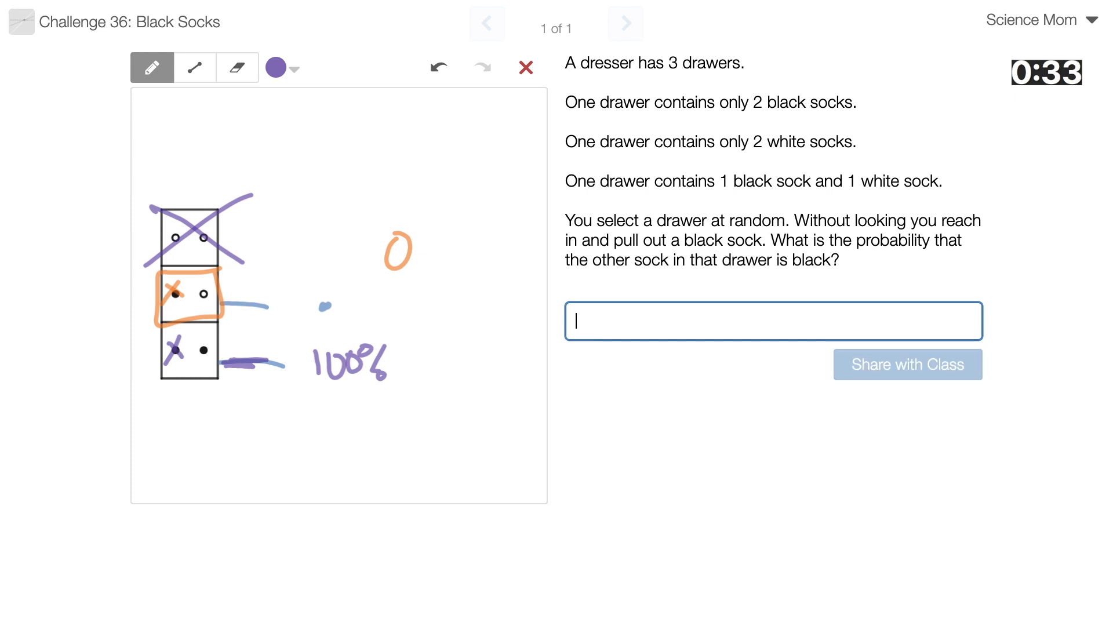
pyautogui.write('0.5')
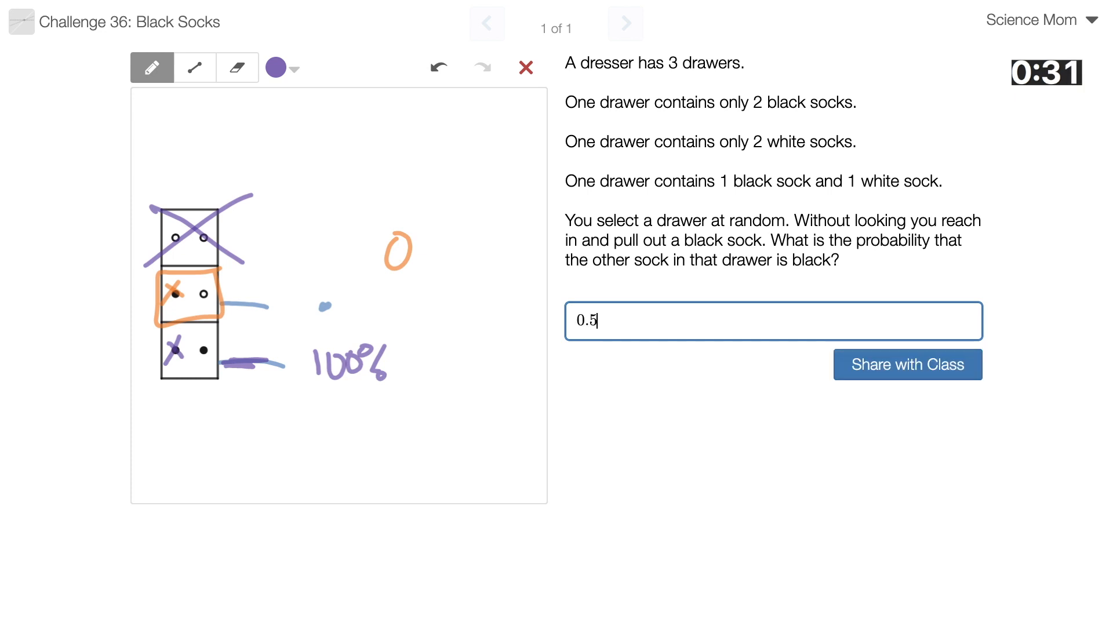
pyautogui.write('10.')
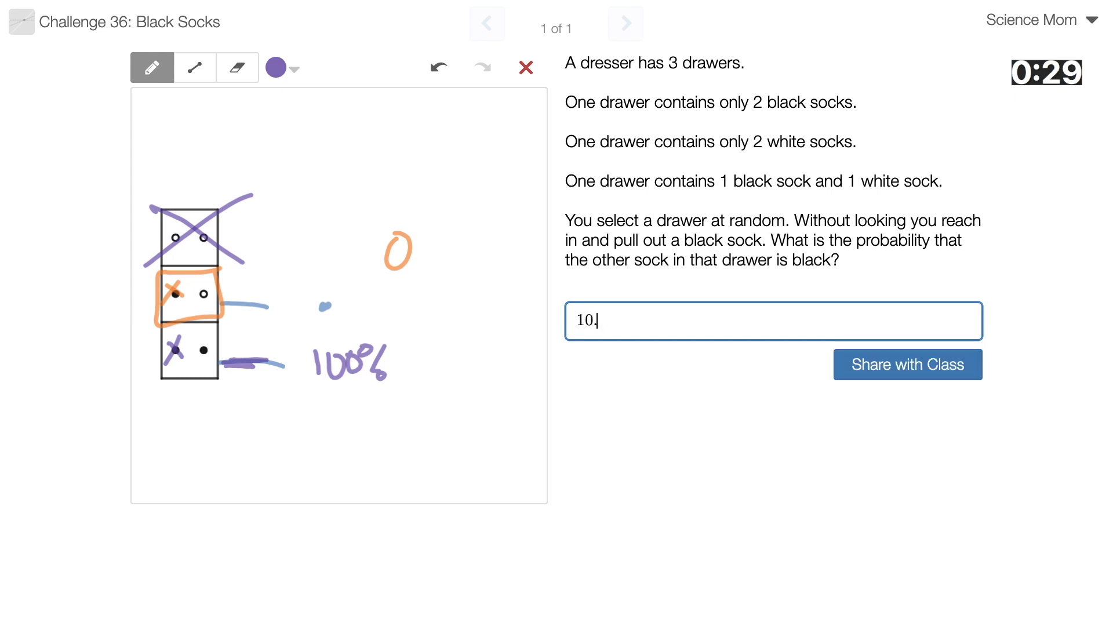
pyautogui.write('1/2')
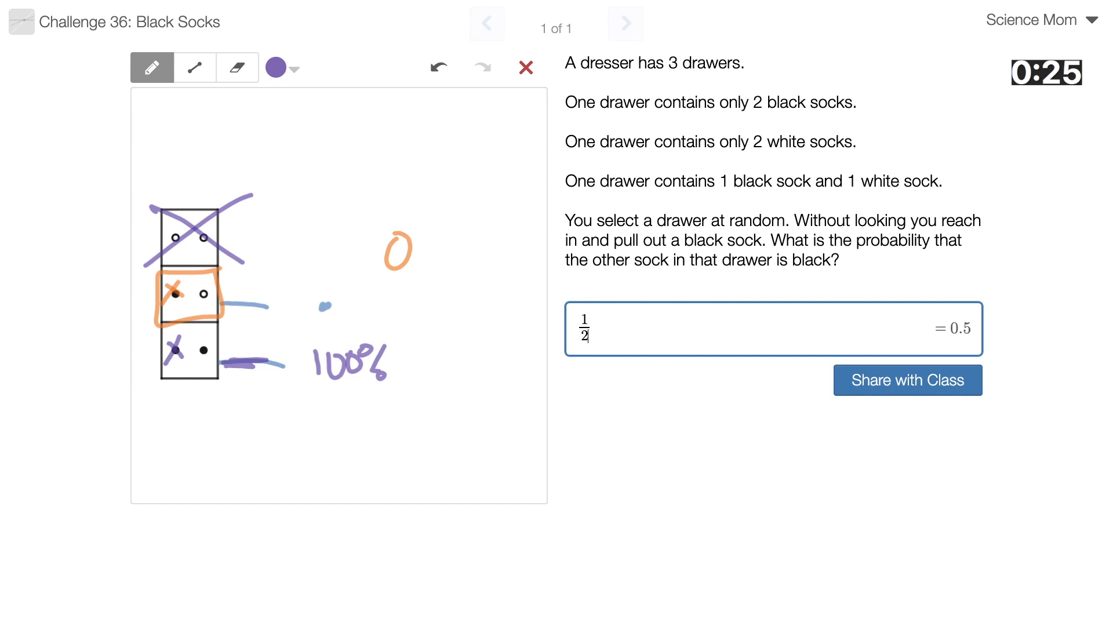
pyautogui.click(908, 381)
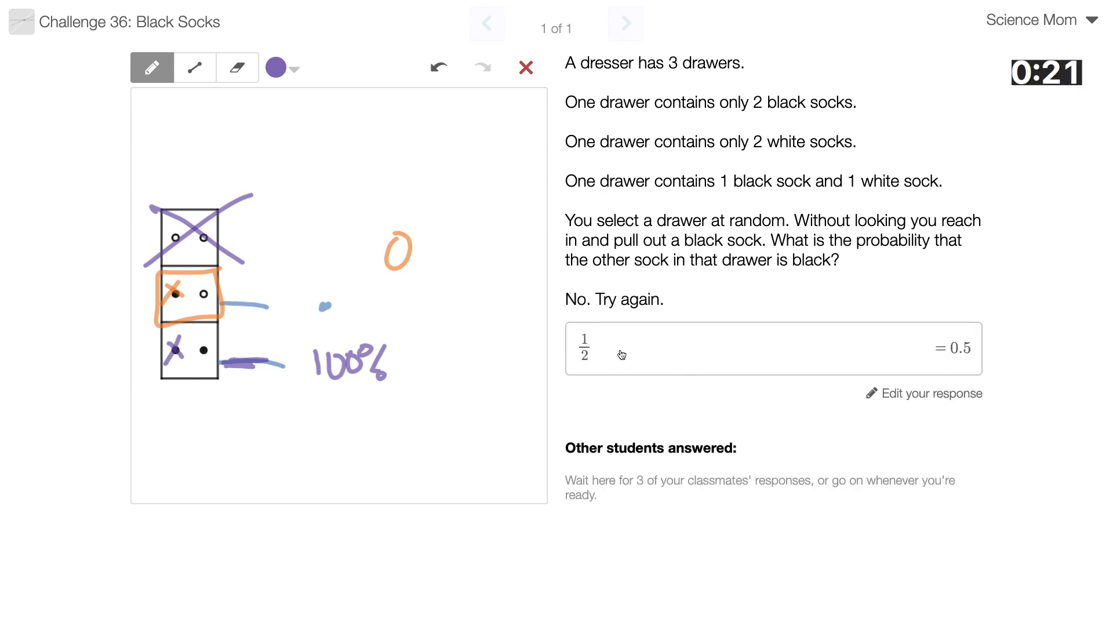
# Step: Clear every sketched annotation so only the three-drawer diagram remains
pyautogui.click(523, 68)
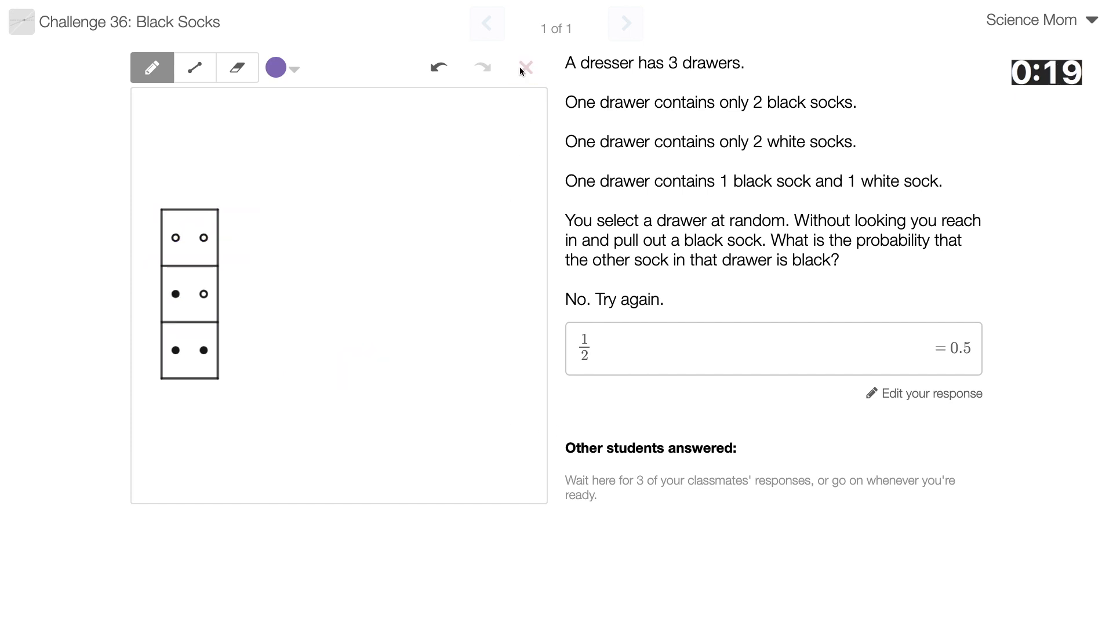
pyautogui.click(930, 394)
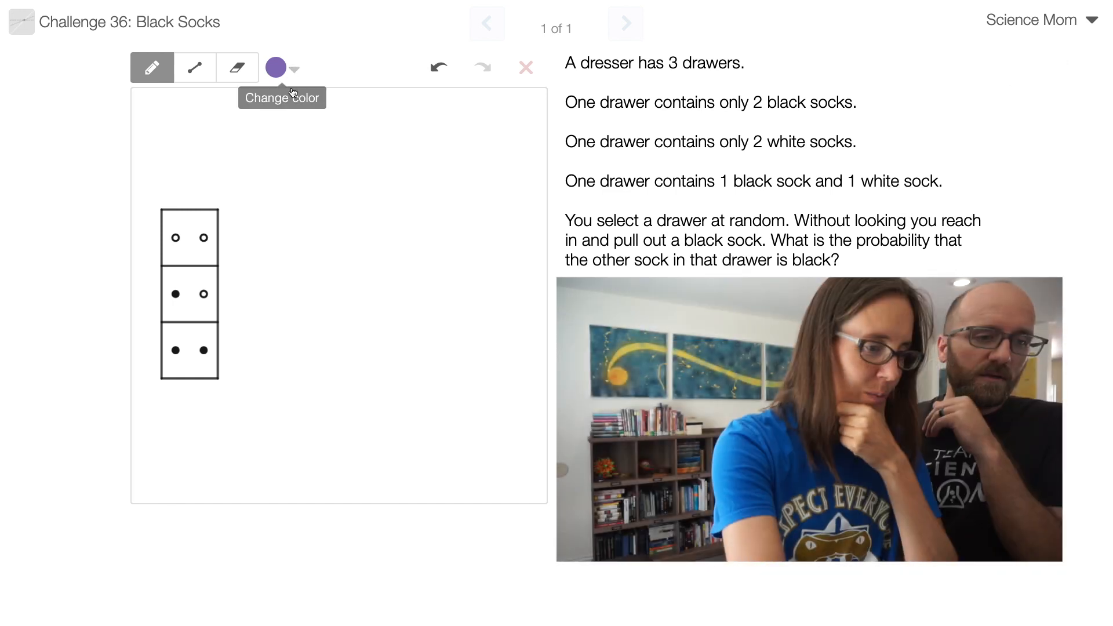
# Step: In red, label the black socks B1, B2, B3 and circle the two drawers holding them
pyautogui.click(294, 69)
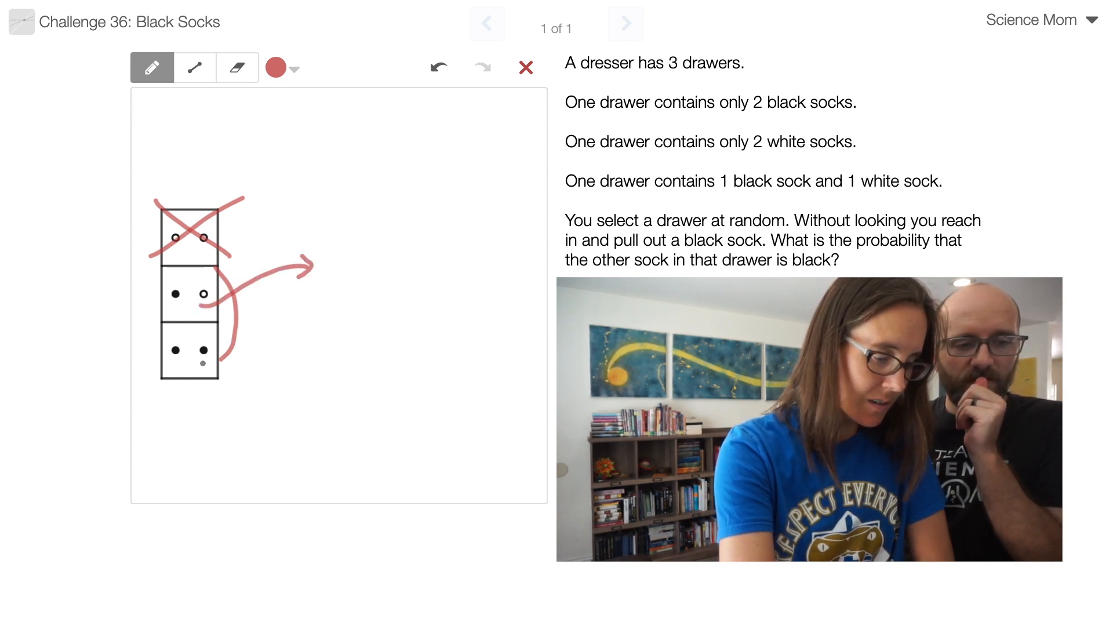
pyautogui.moveTo(214, 341); pyautogui.dragTo(331, 316)
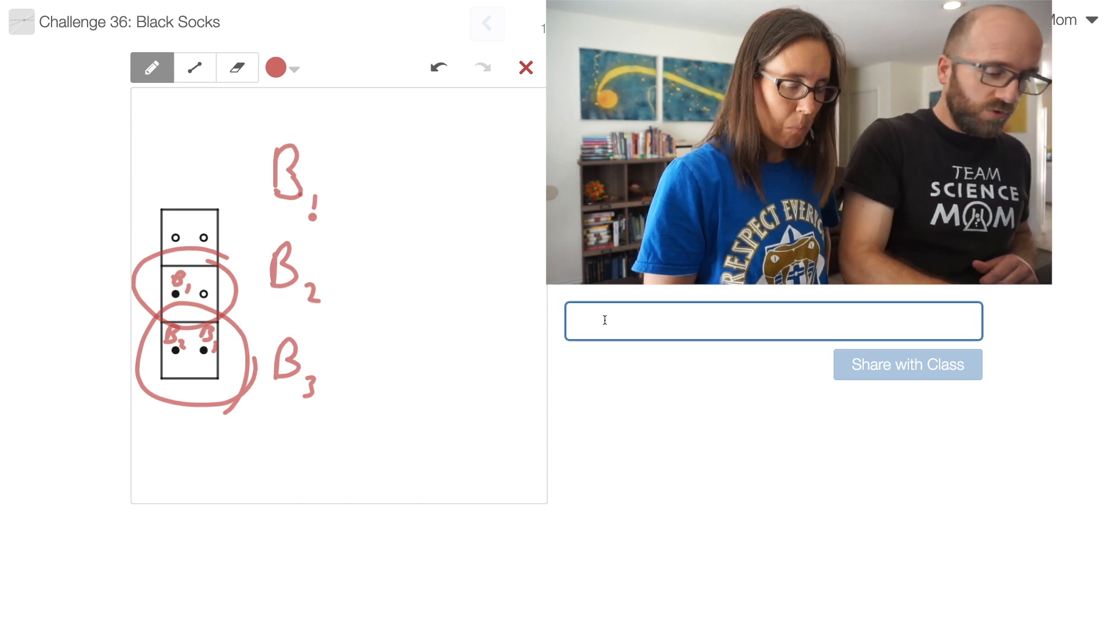
# Step: Enter 2/3 as the answer and share it, getting the 'Well done!' Bertrand's box paradox feedback
pyautogui.write('2/3')
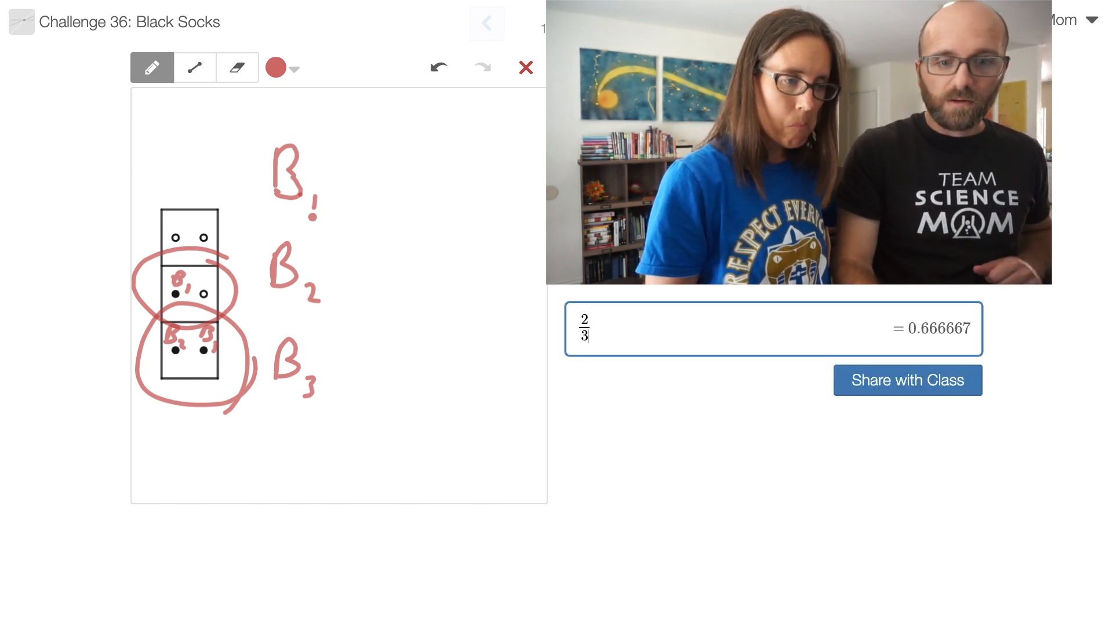
pyautogui.click(907, 379)
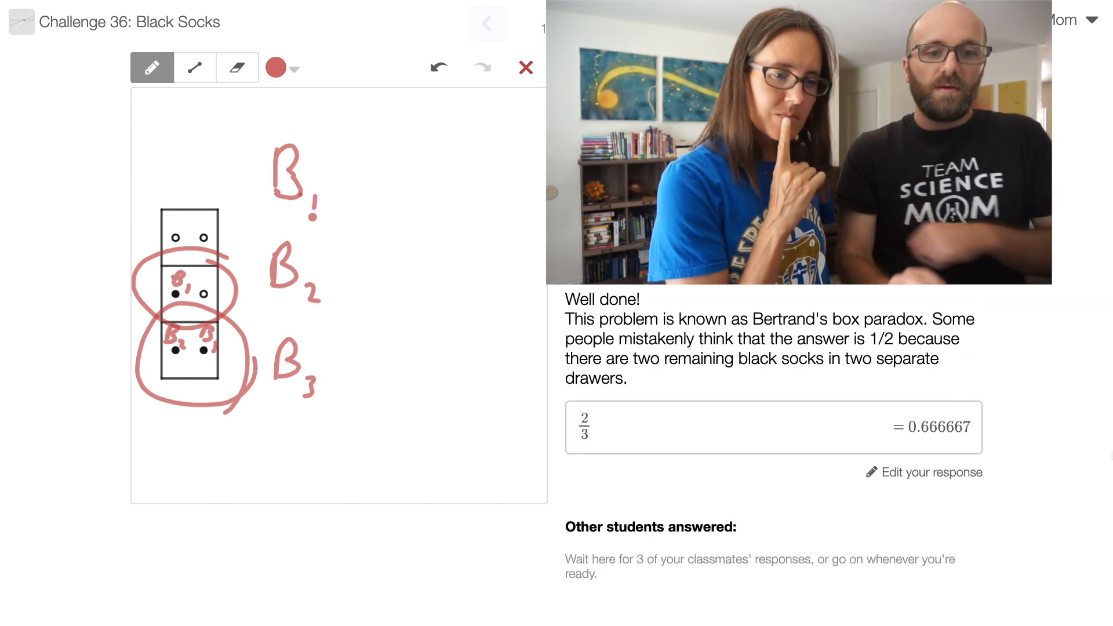